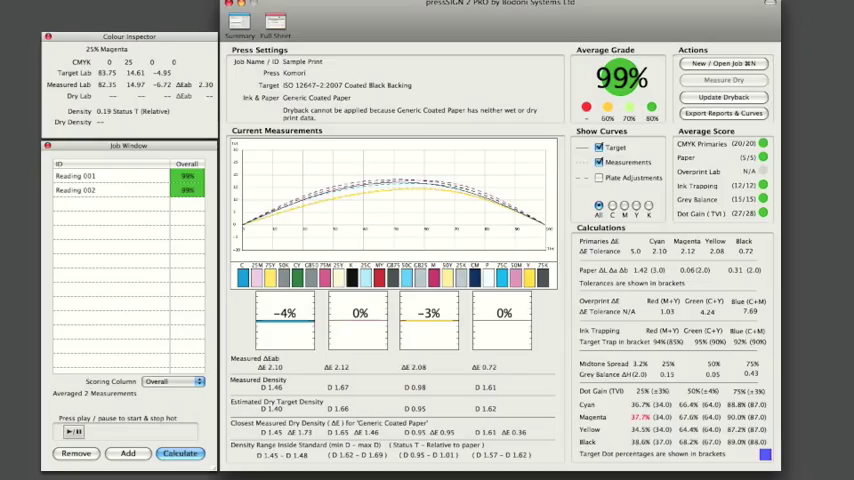
Step: Switch from Summary to the Full Sheet view of black, cyan, magenta and yellow zone density deviations
{"action": "left_click", "coordinate": [293, 31]}
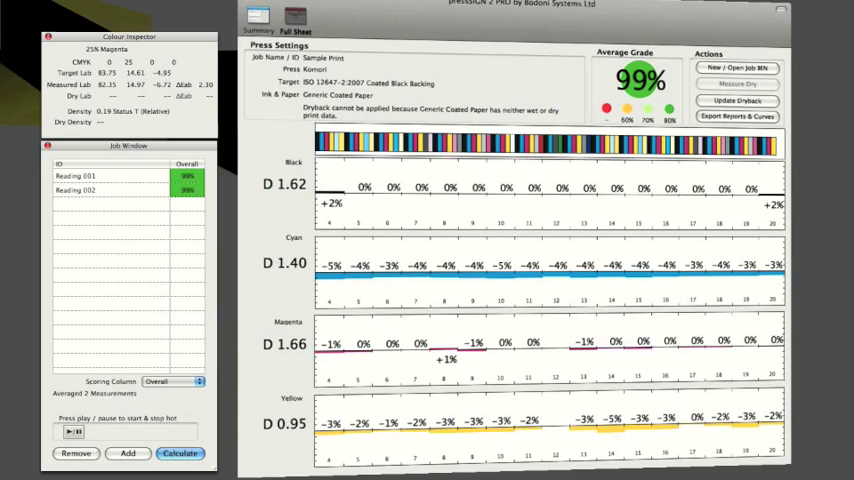